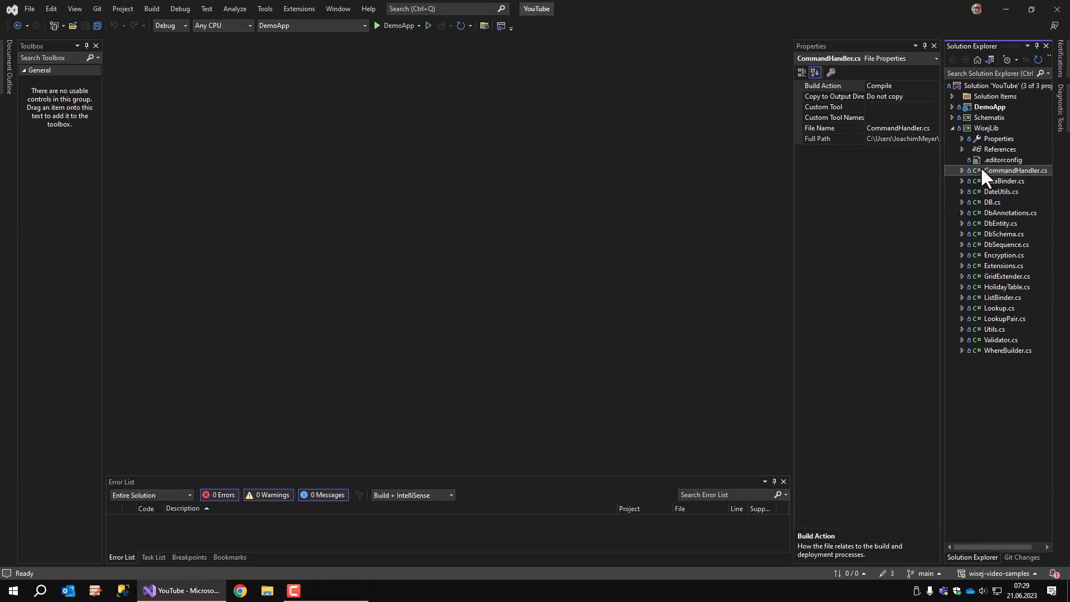
- Open CommandHandler.cs from the WisejLib project in Solution Explorer
double_click(1014, 169)
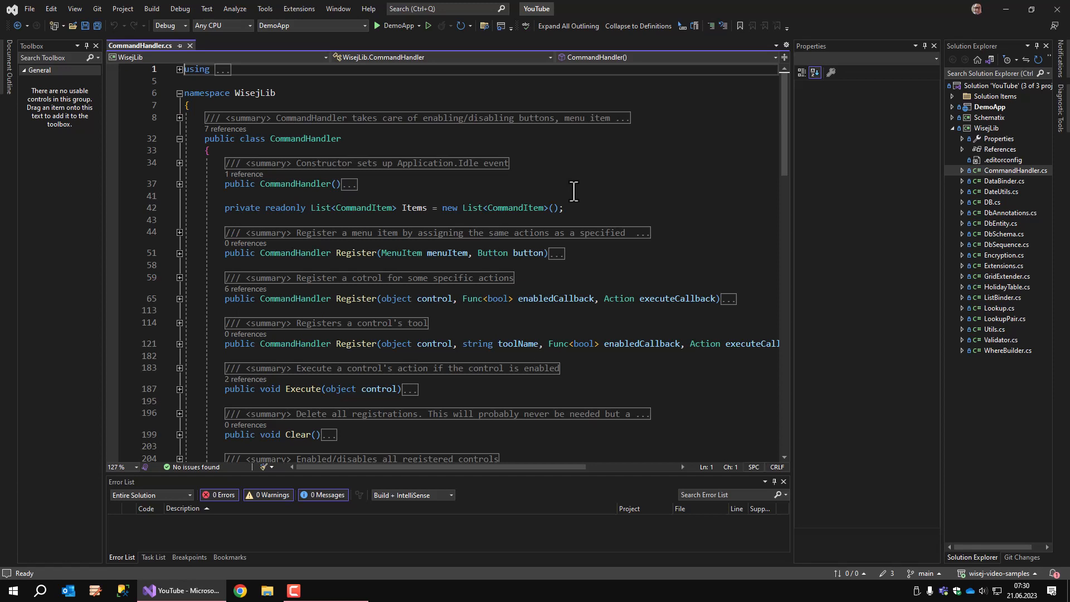
mouse_move(925, 221)
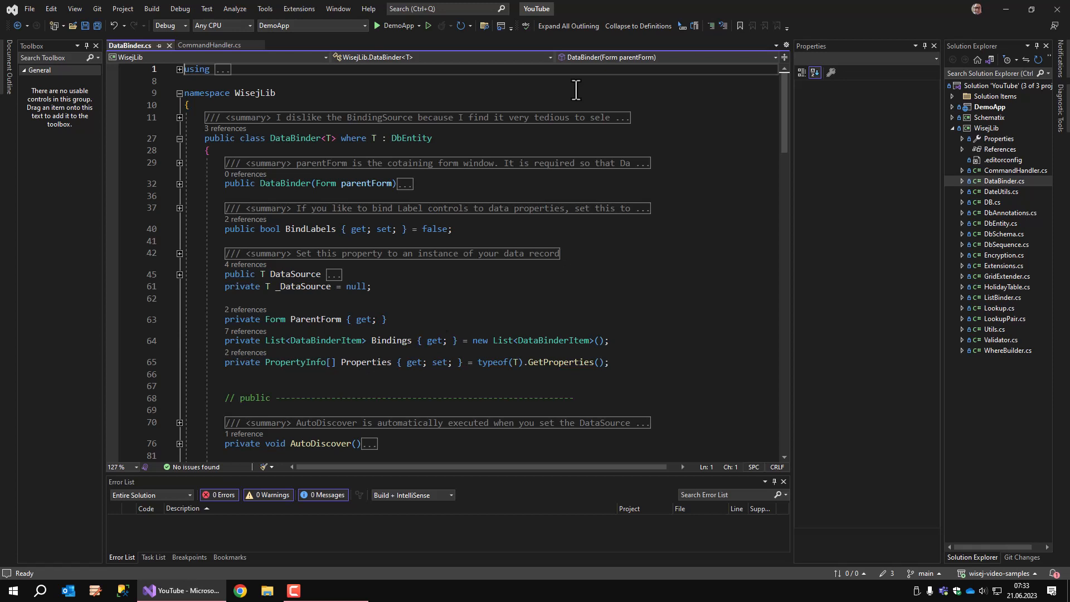
mouse_move(543, 80)
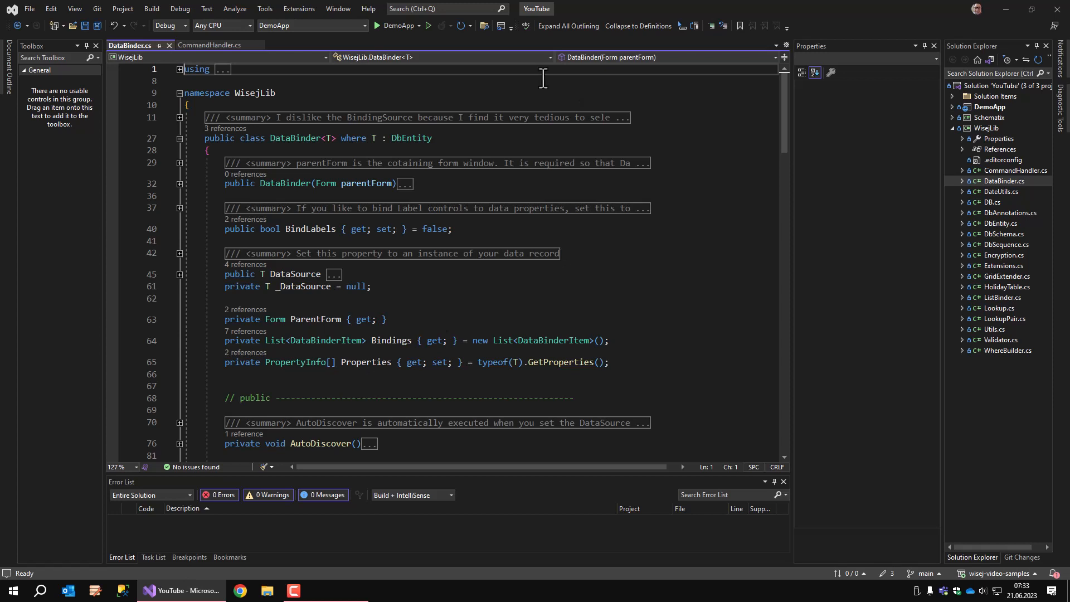
mouse_move(542, 306)
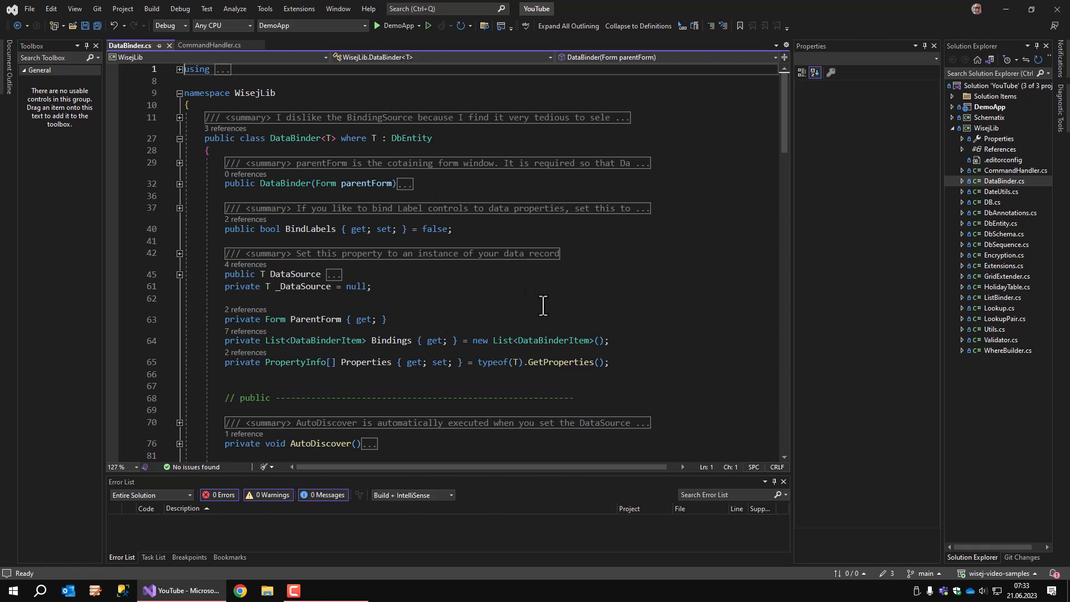
mouse_move(434, 314)
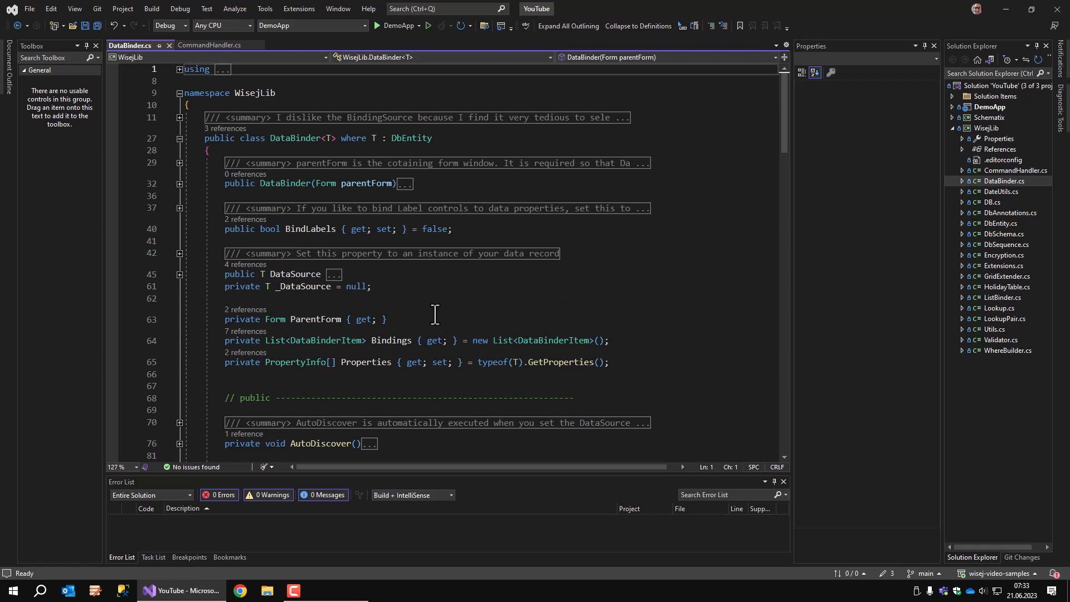
mouse_move(167, 194)
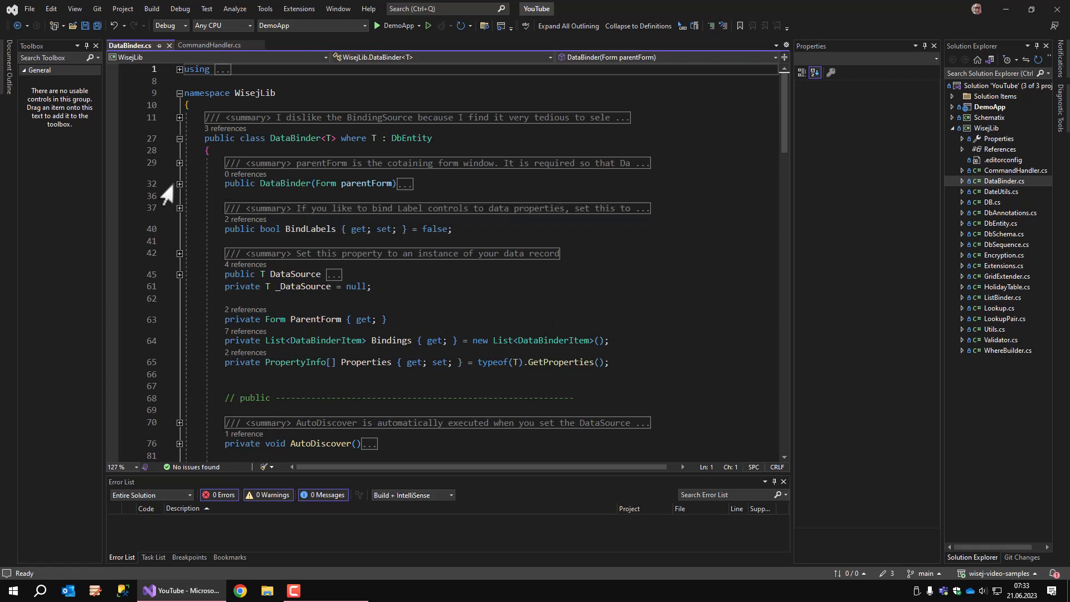
- Collapse DataBinder.cs to definitions, expand the AutoDiscover method body and scroll through the members
left_click(179, 184)
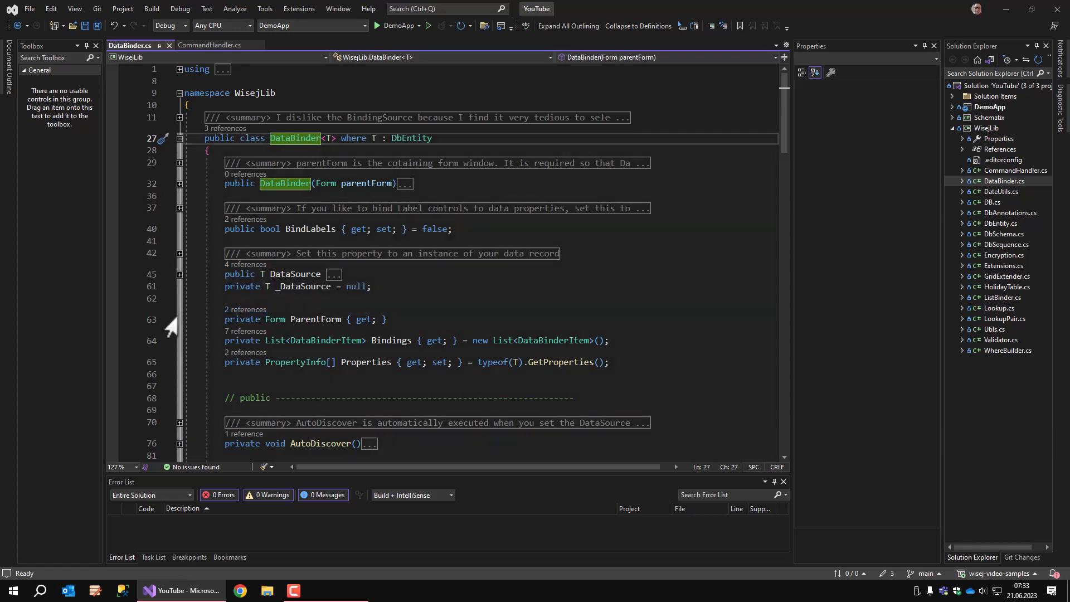
mouse_move(279, 287)
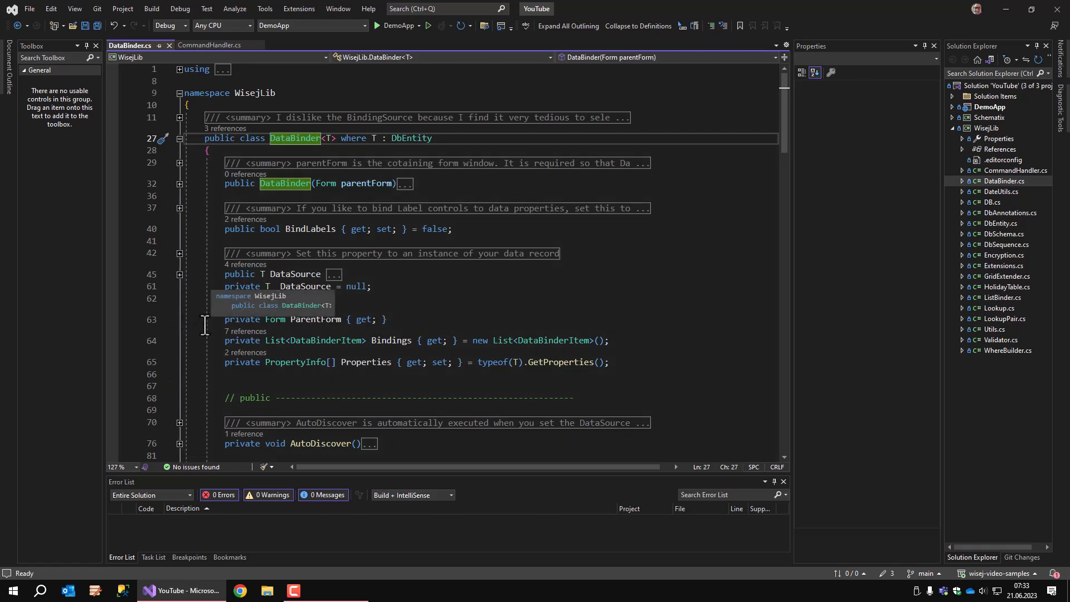
scroll("down", 3)
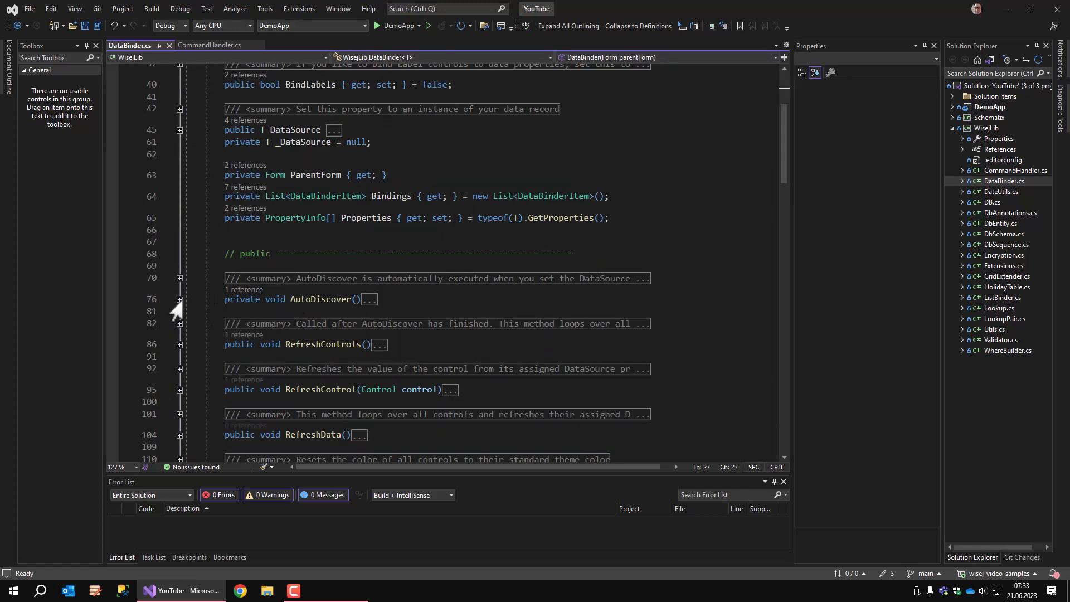
left_click(178, 299)
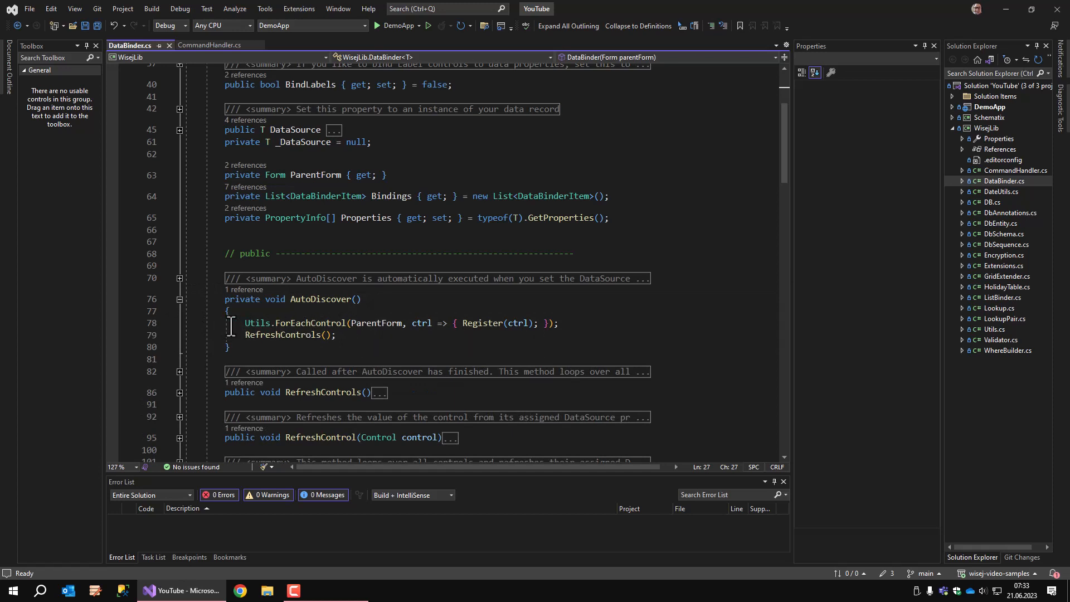
mouse_move(485, 323)
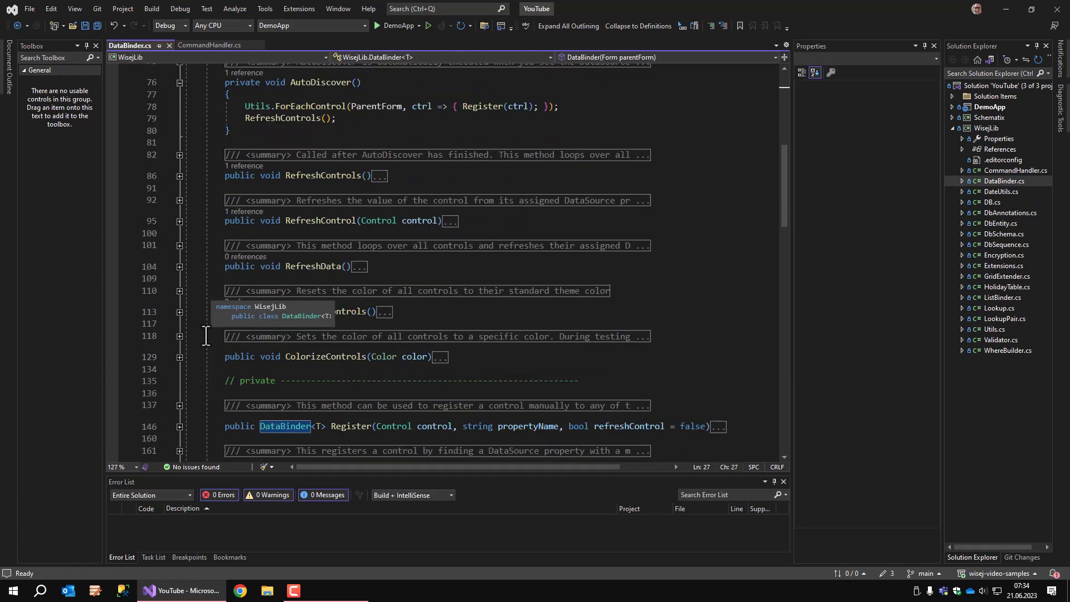
scroll("down", 3)
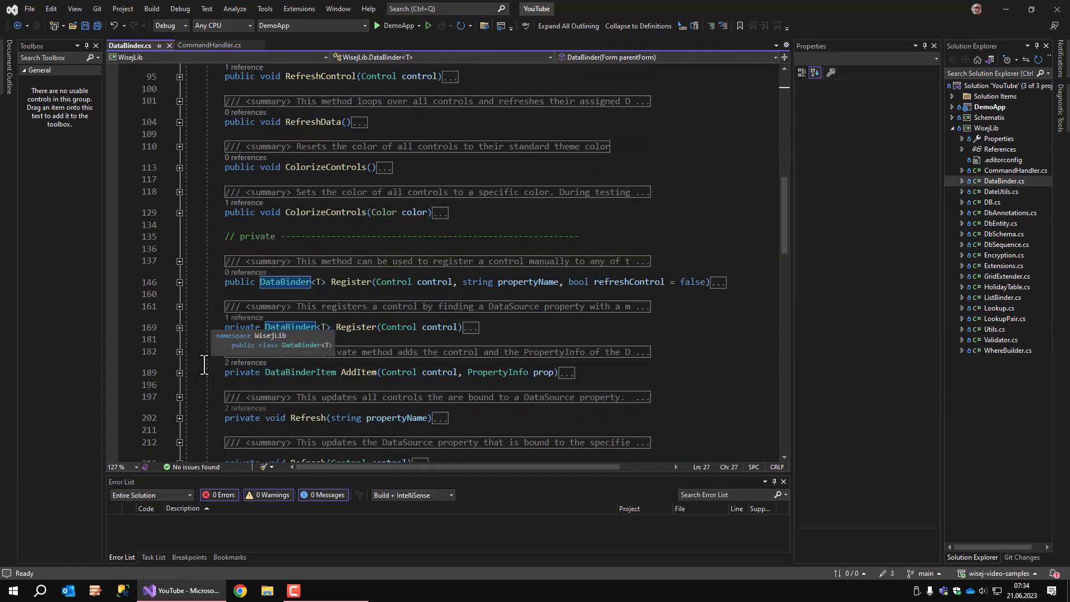
mouse_move(431, 282)
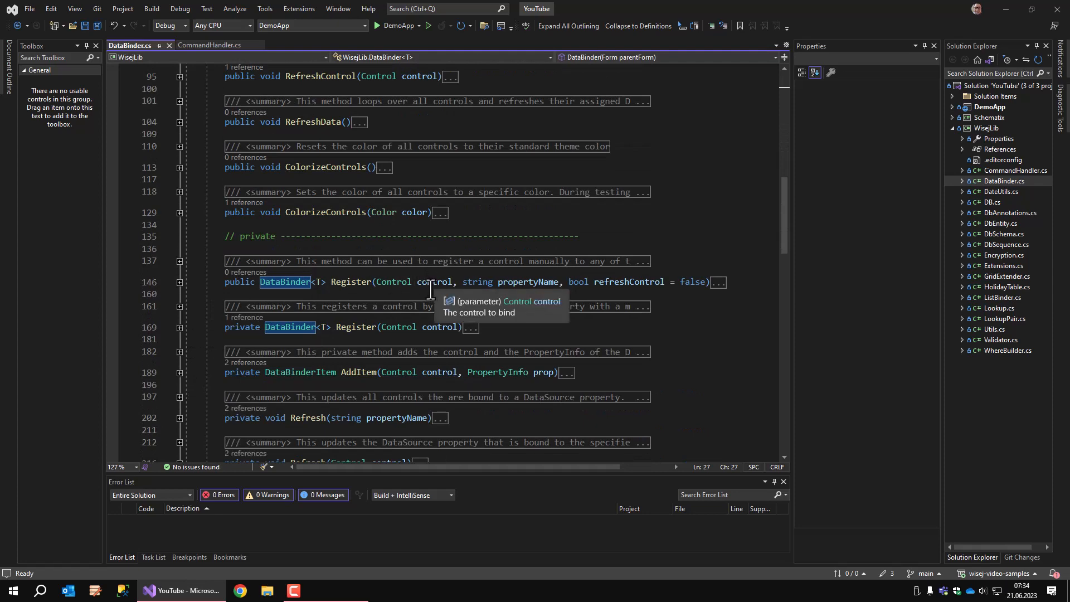
mouse_move(192, 335)
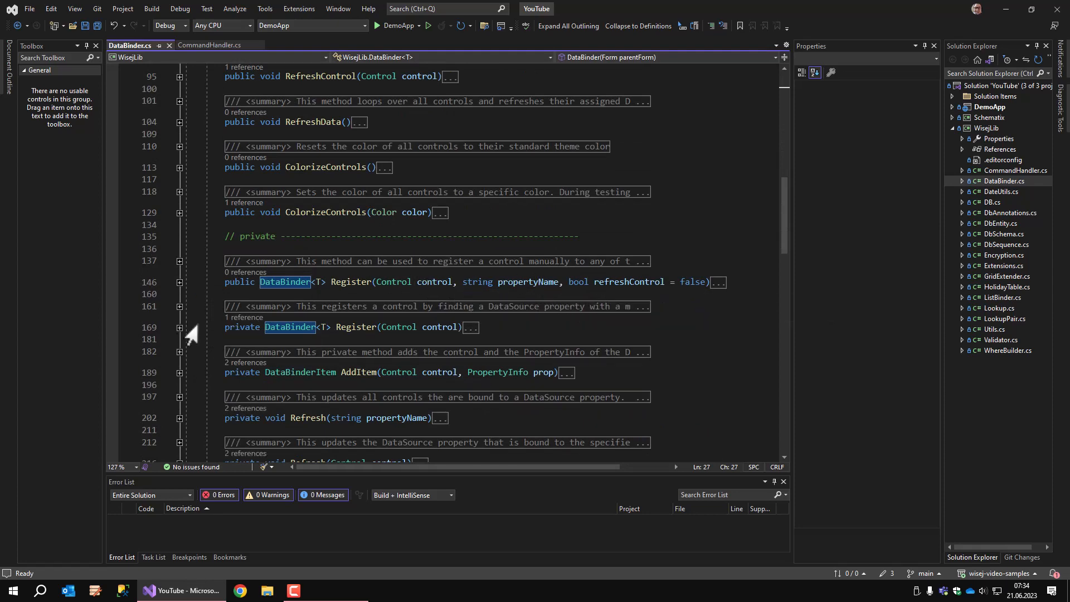
scroll("down", 3)
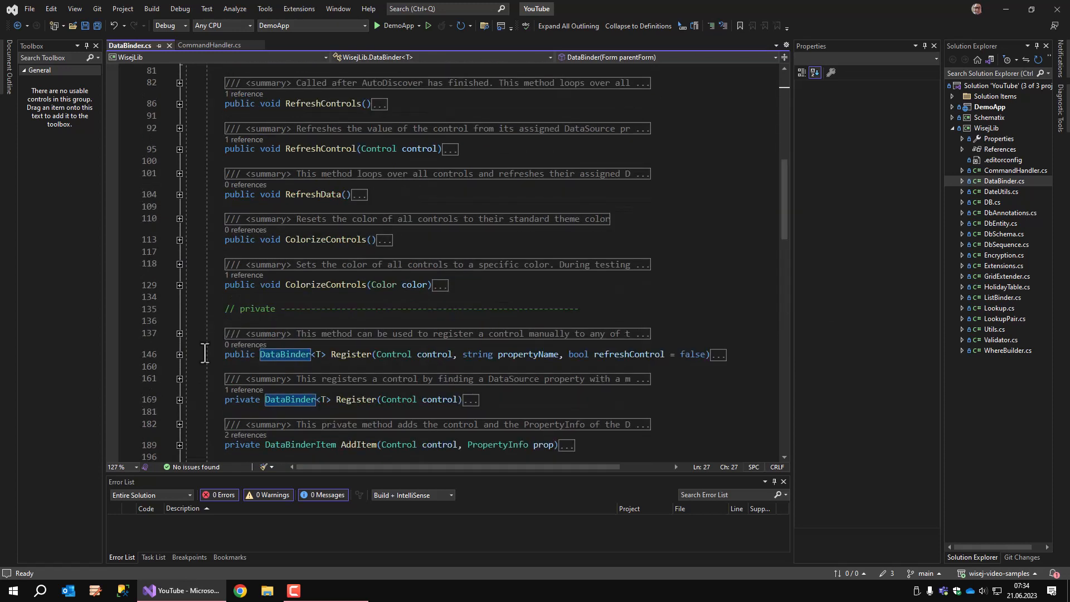
mouse_move(116, 210)
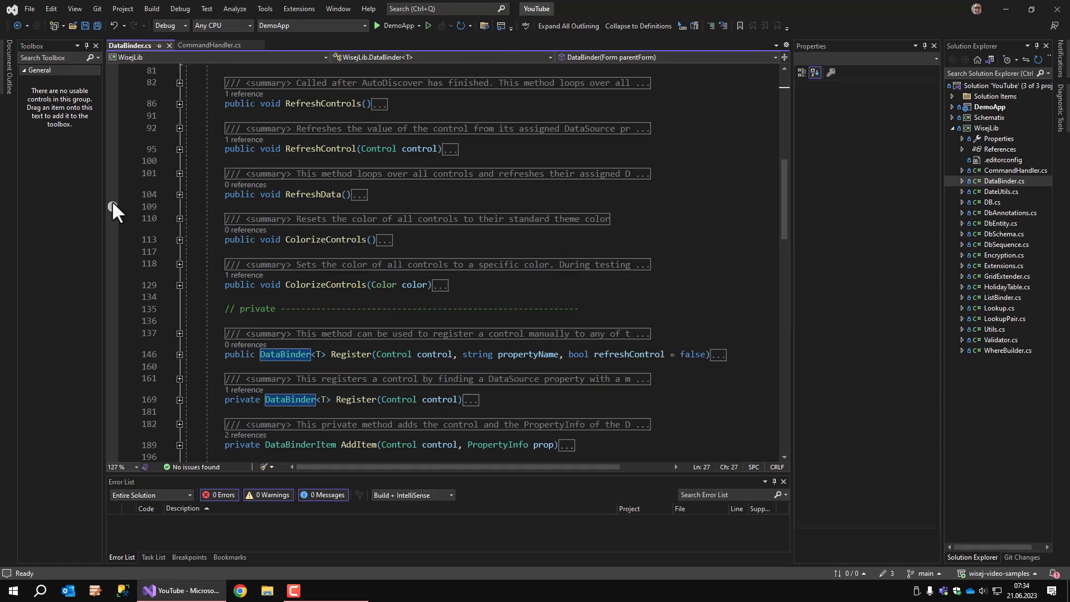
mouse_move(147, 71)
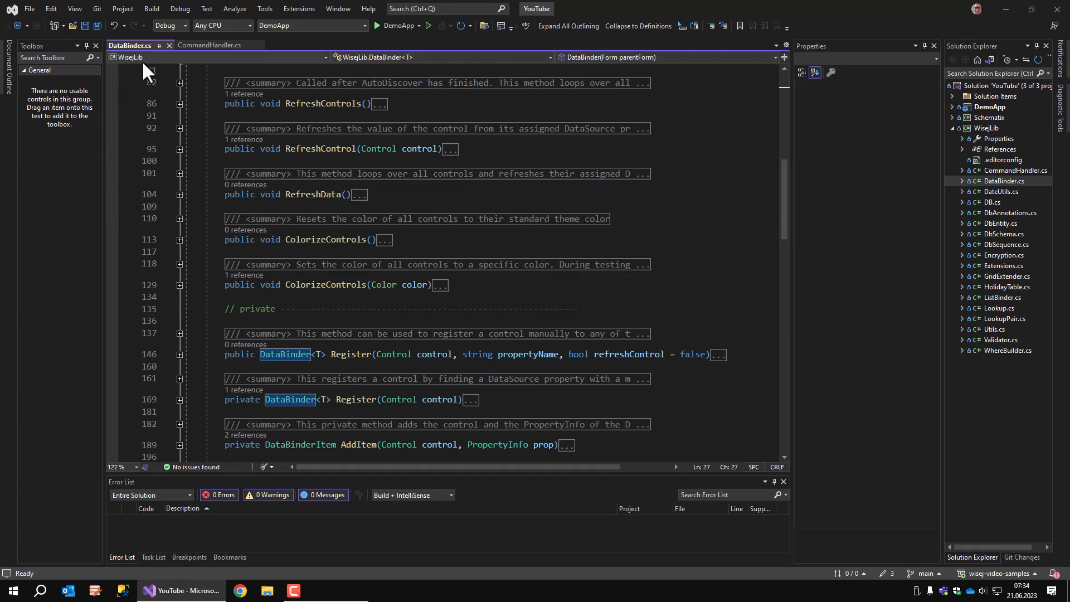
mouse_move(129, 57)
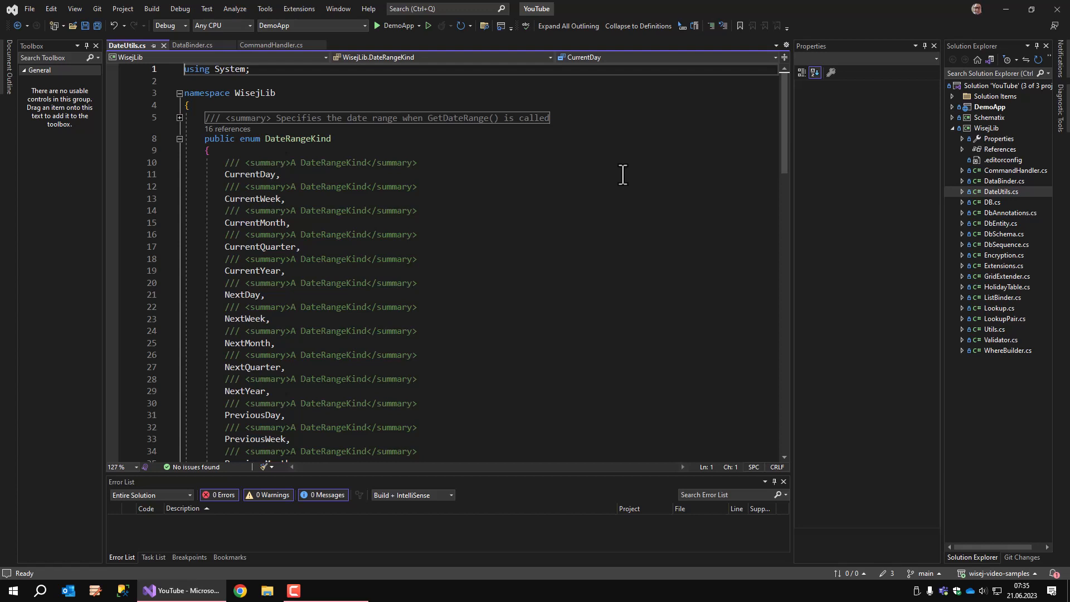
mouse_move(999, 208)
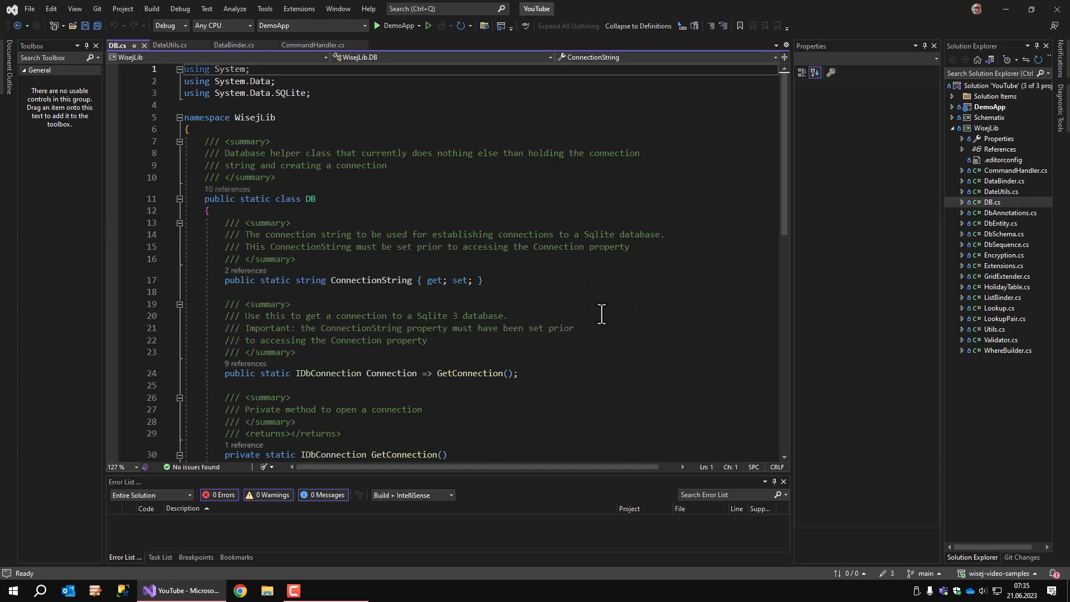
- Scroll through DB.cs to GetConnection, then open DbAnnotations.cs from Solution Explorer
scroll("down", 3)
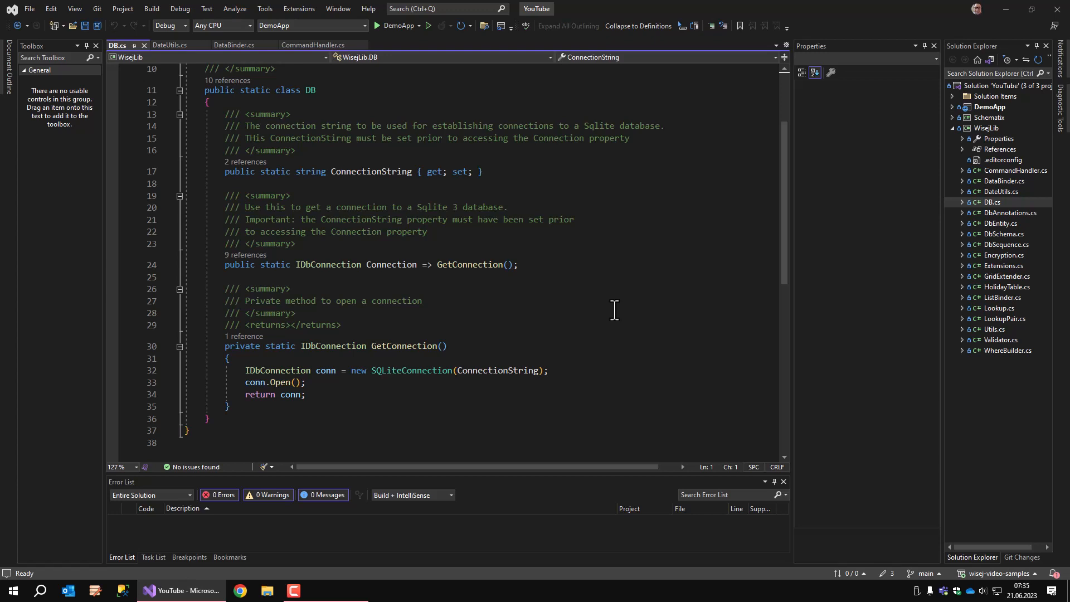
left_click(1010, 212)
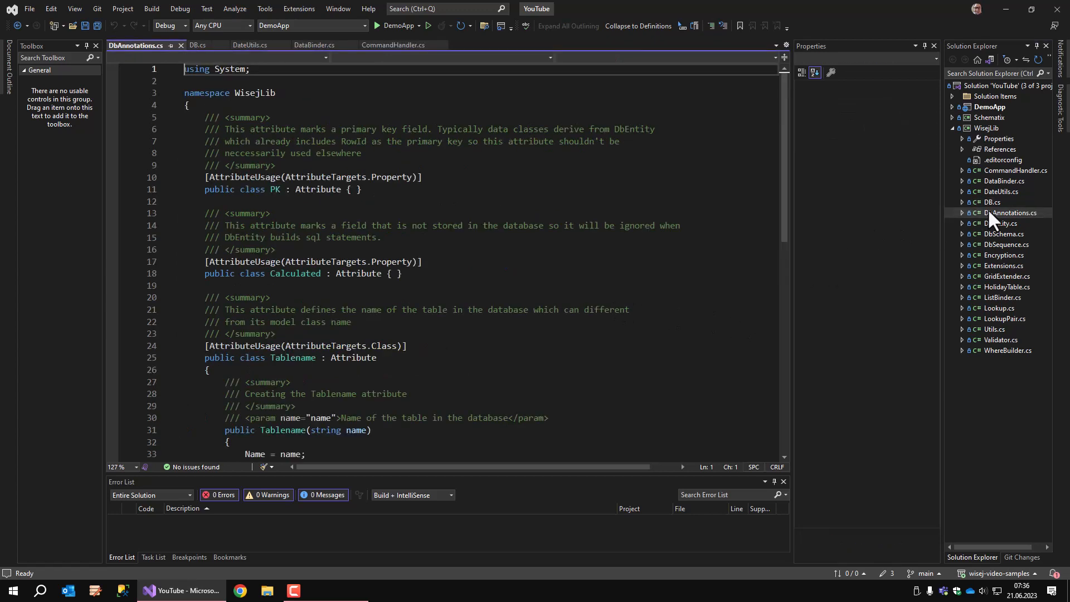
- Collapse DbAnnotations.cs to its PK, Calculated and Tablename attribute definitions
left_click(638, 25)
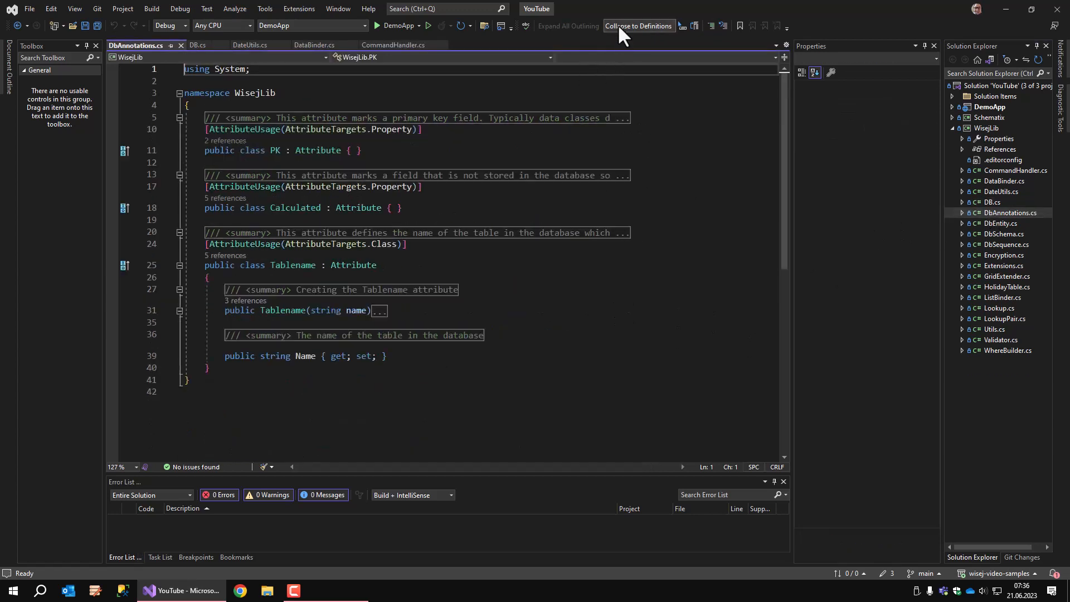
left_click(637, 26)
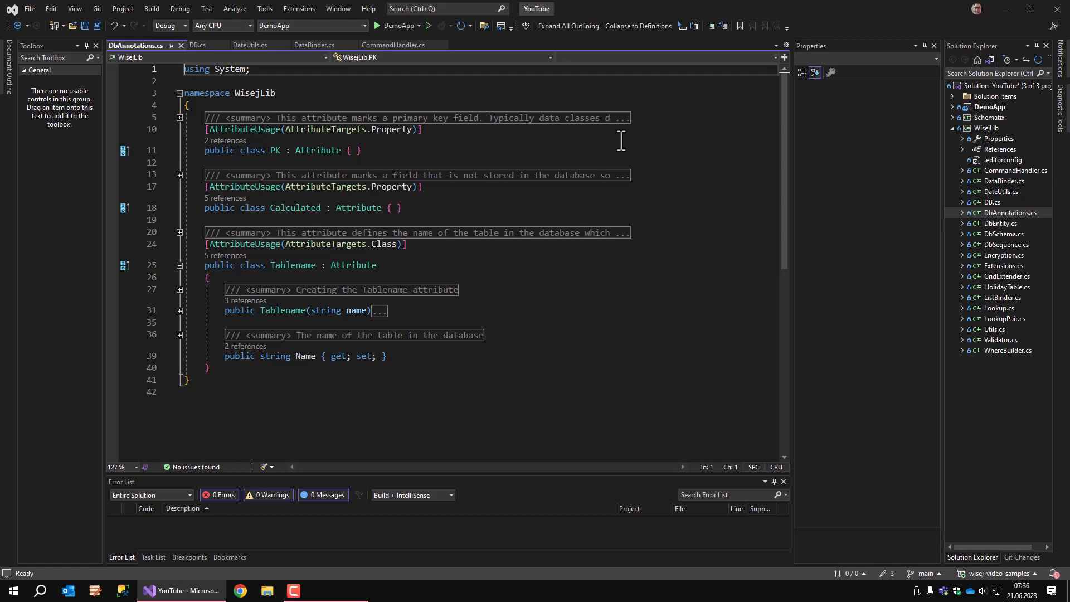
mouse_move(1011, 245)
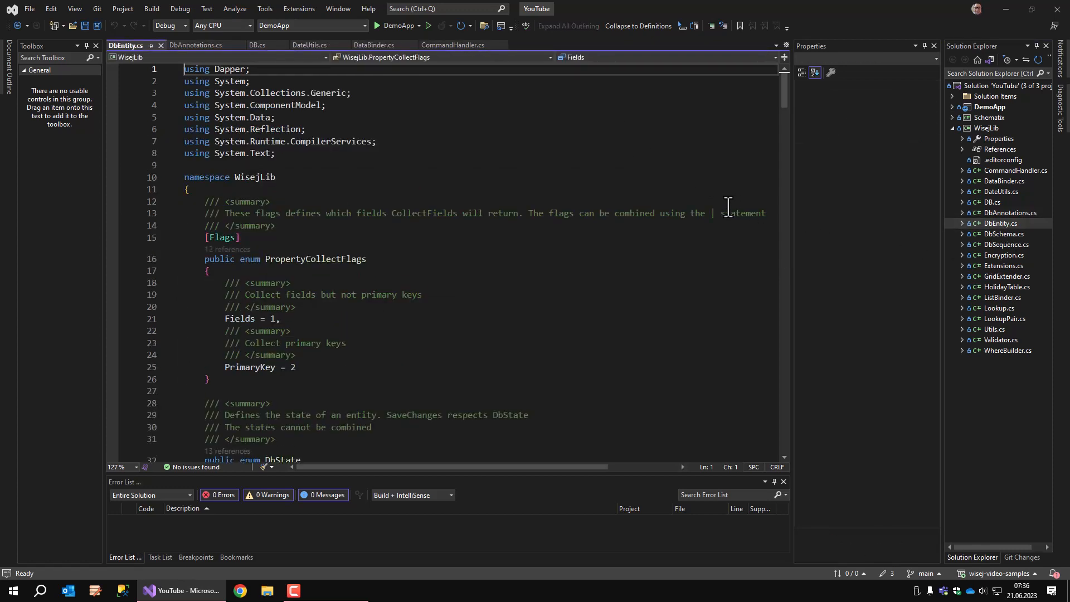
- Collapse DbEntity.cs to definitions and scroll to the DbEntity class with RowId and State members
left_click(638, 26)
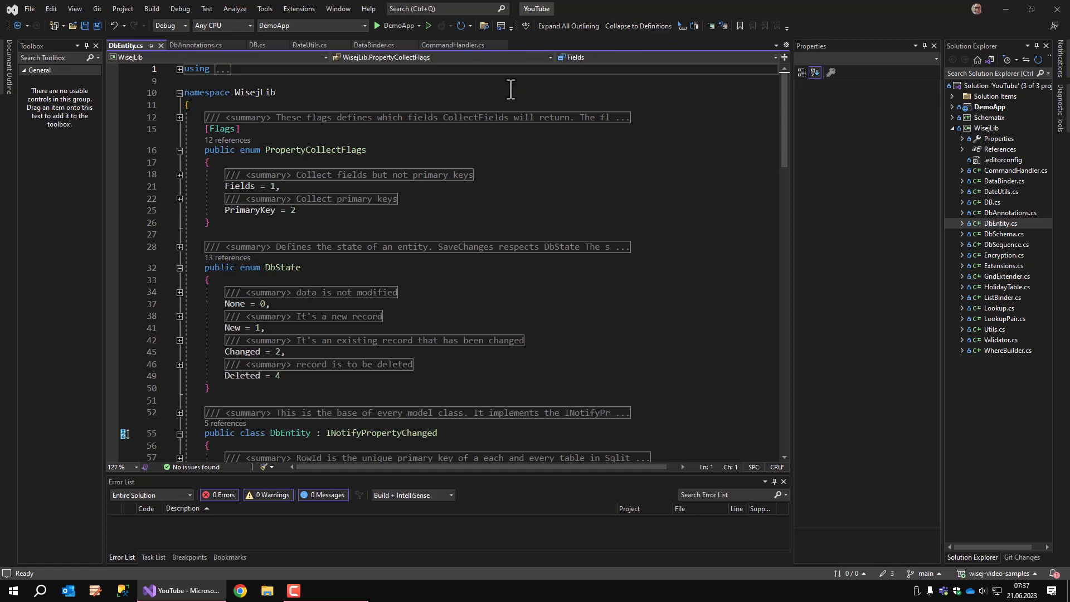
scroll("down", 3)
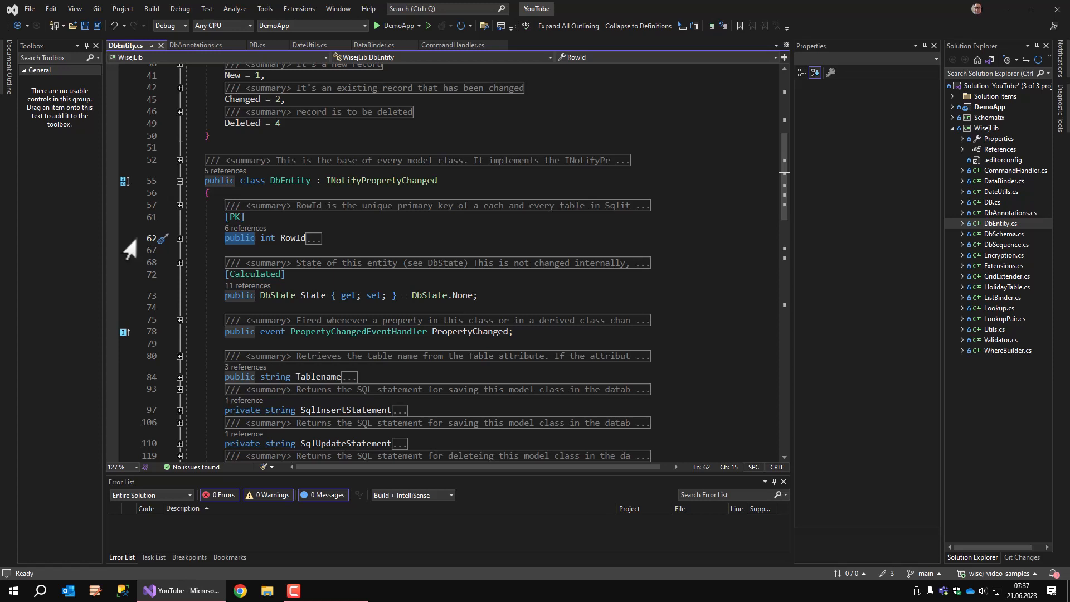
mouse_move(1019, 247)
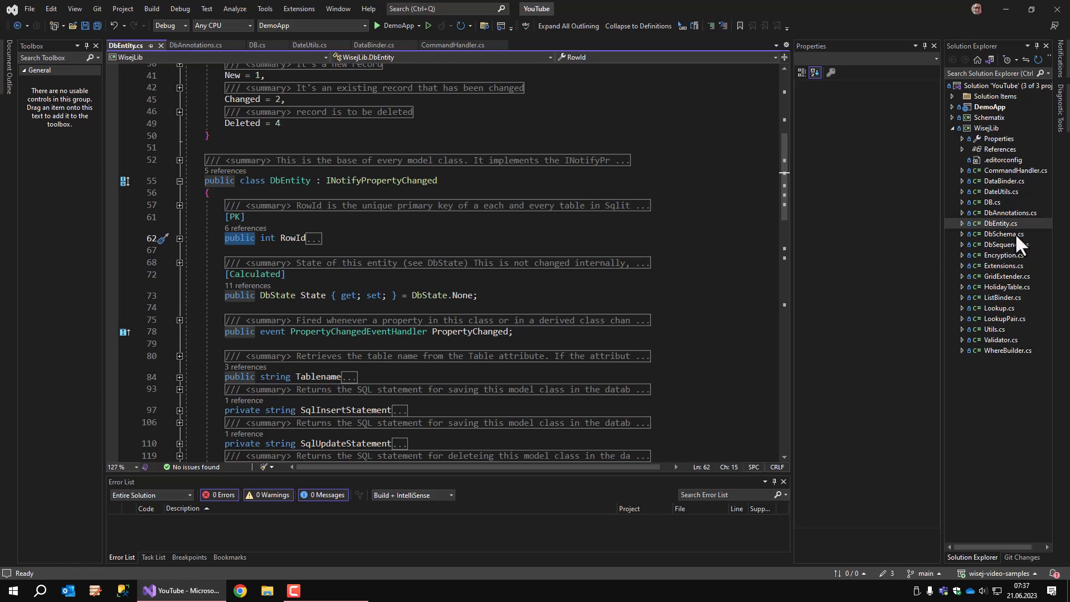
mouse_move(1016, 245)
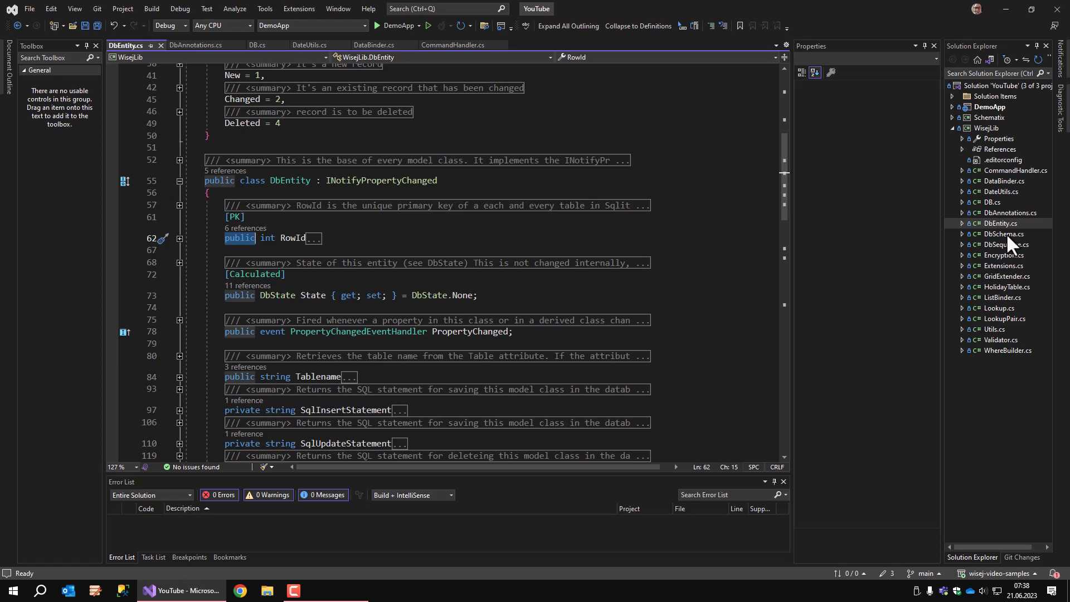
mouse_move(1008, 265)
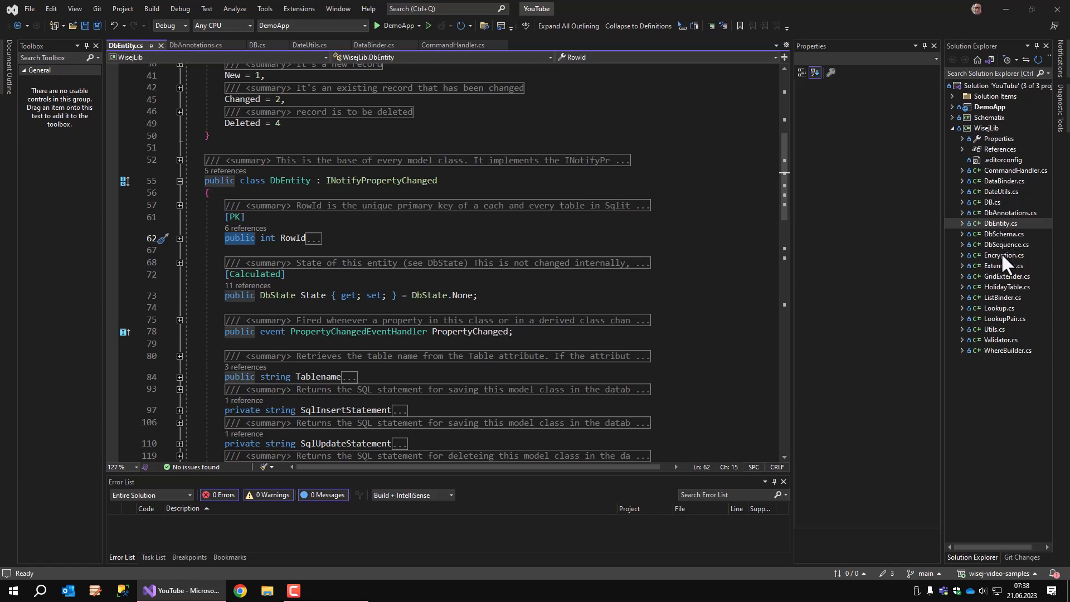
- Open Encryption.cs, collapse it to Encrypt, Decrypt and GeneratePassword definitions, and select GeneratePassword
left_click(1004, 254)
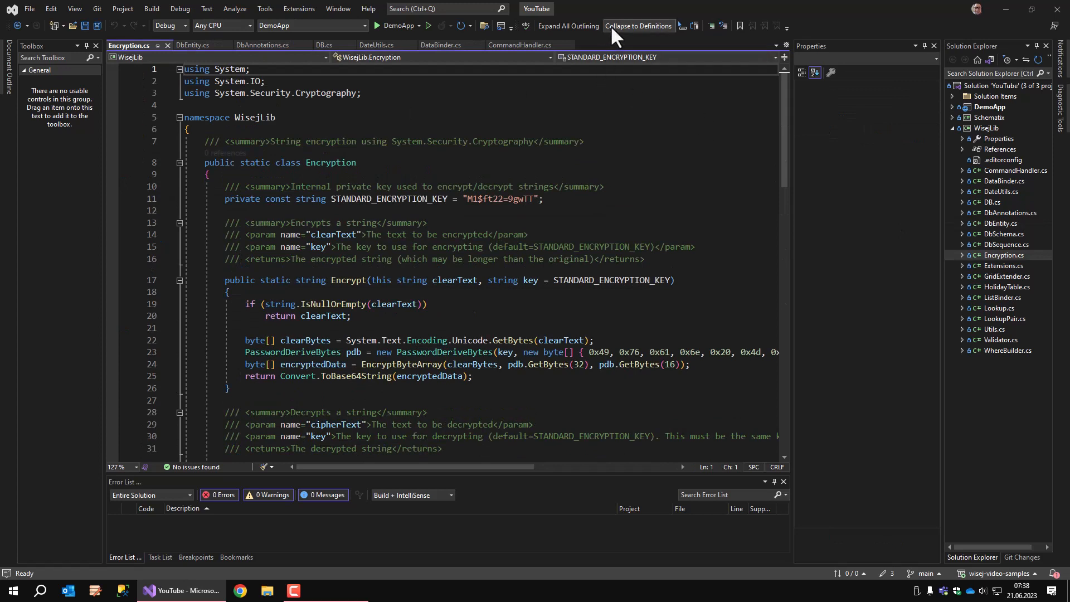
left_click(638, 25)
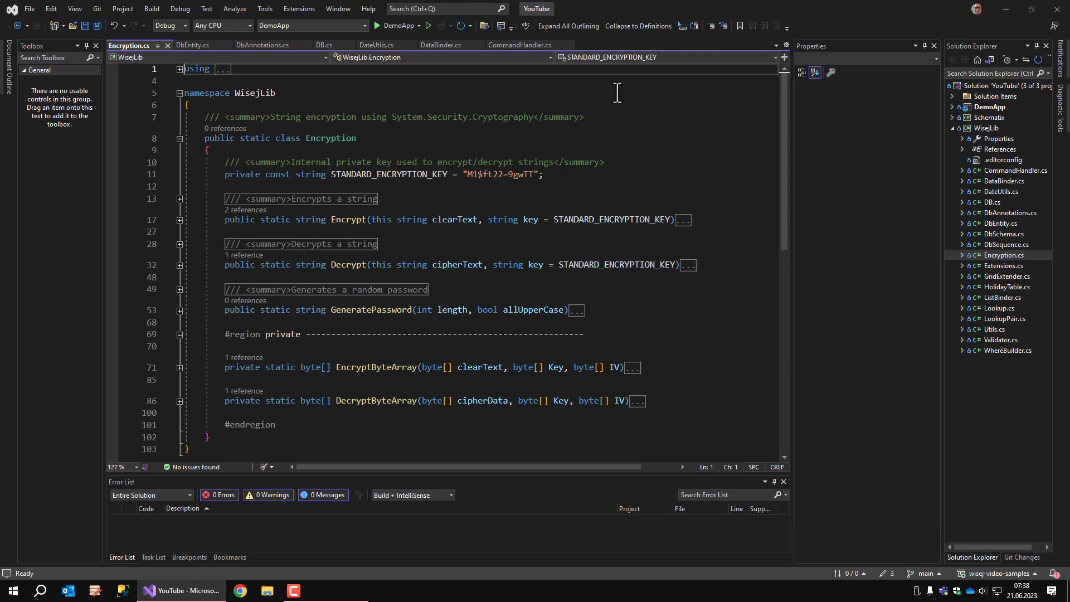
double_click(370, 310)
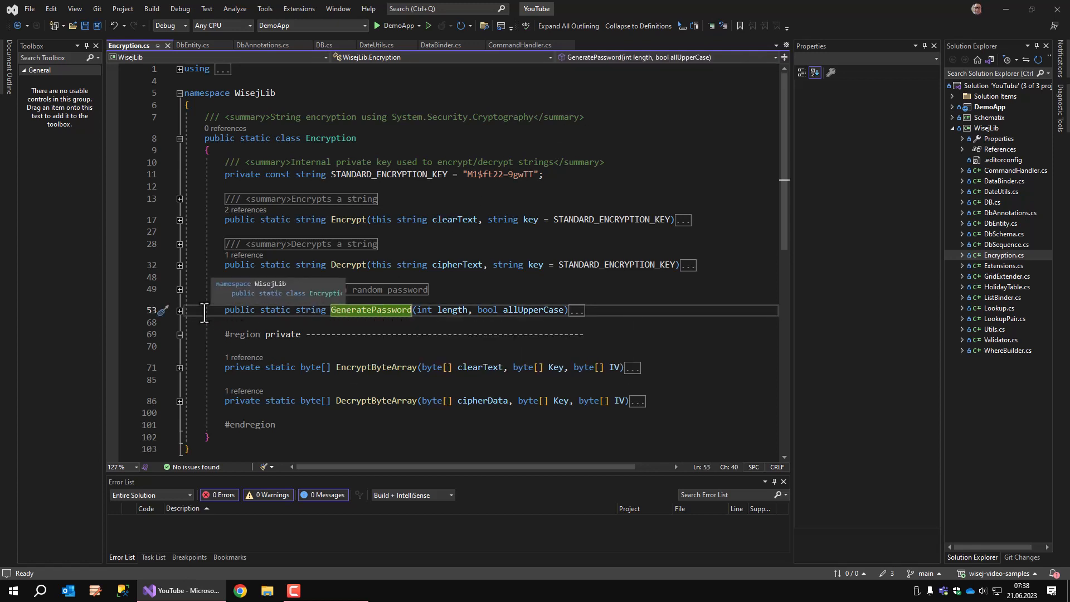
mouse_move(972, 311)
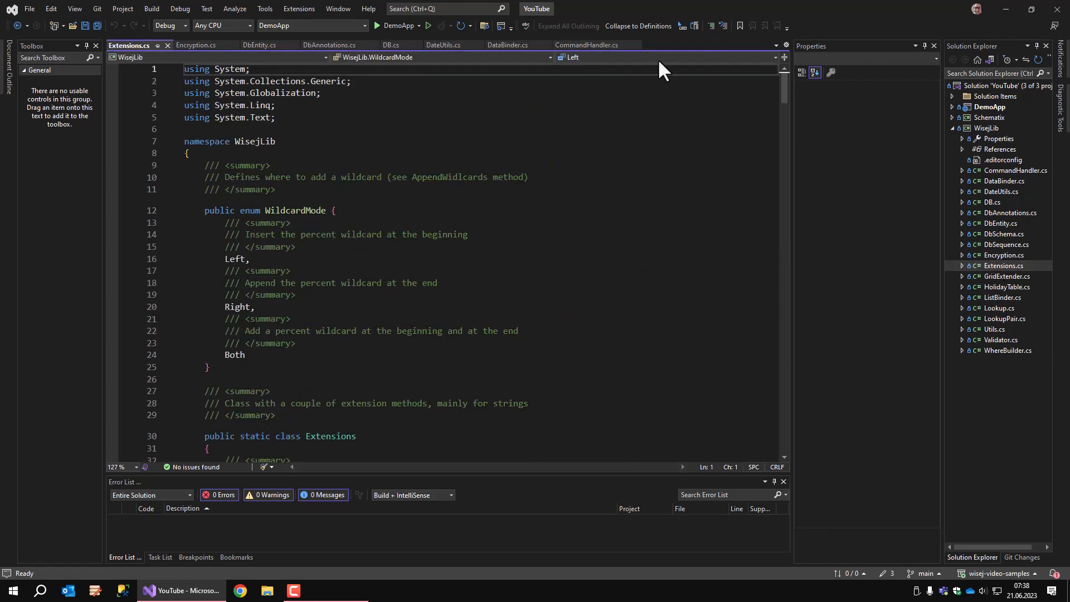
- Collapse Extensions.cs to definitions and highlight every 'this' from the Append signature
left_click(636, 25)
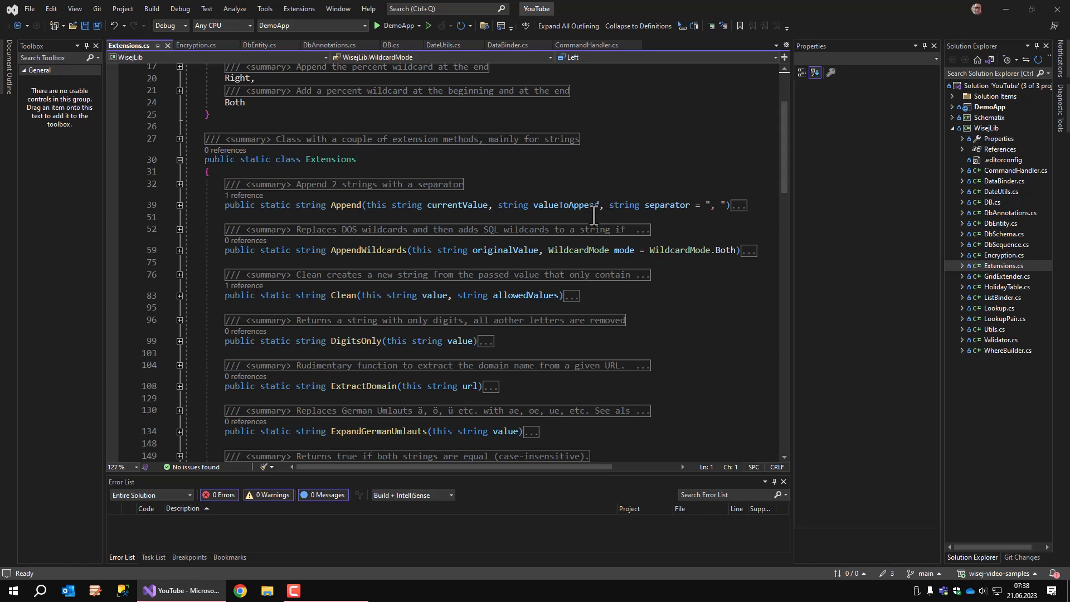
left_click(378, 205)
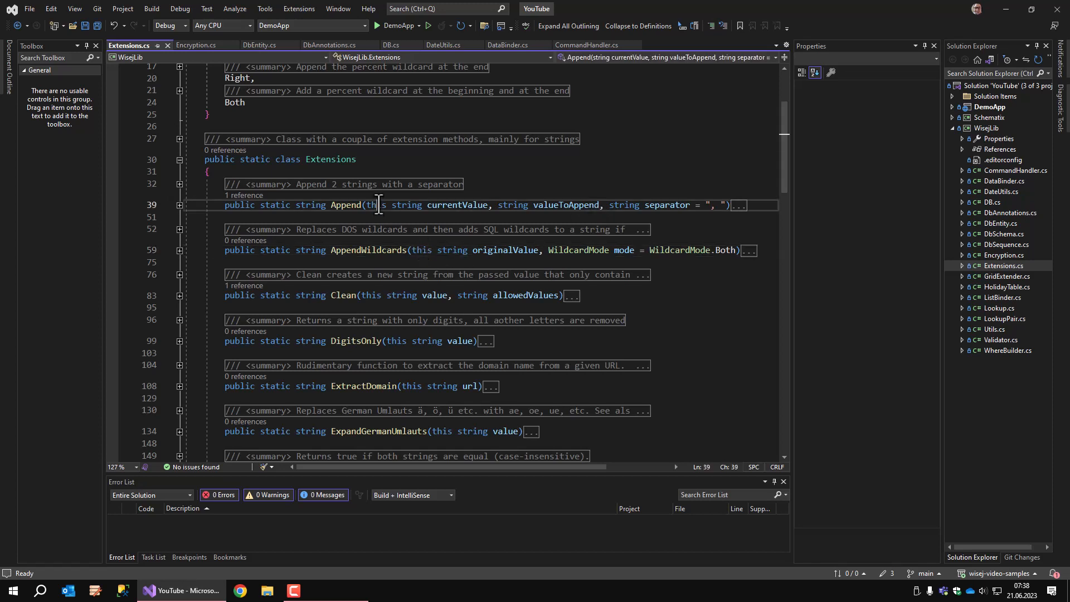
double_click(374, 205)
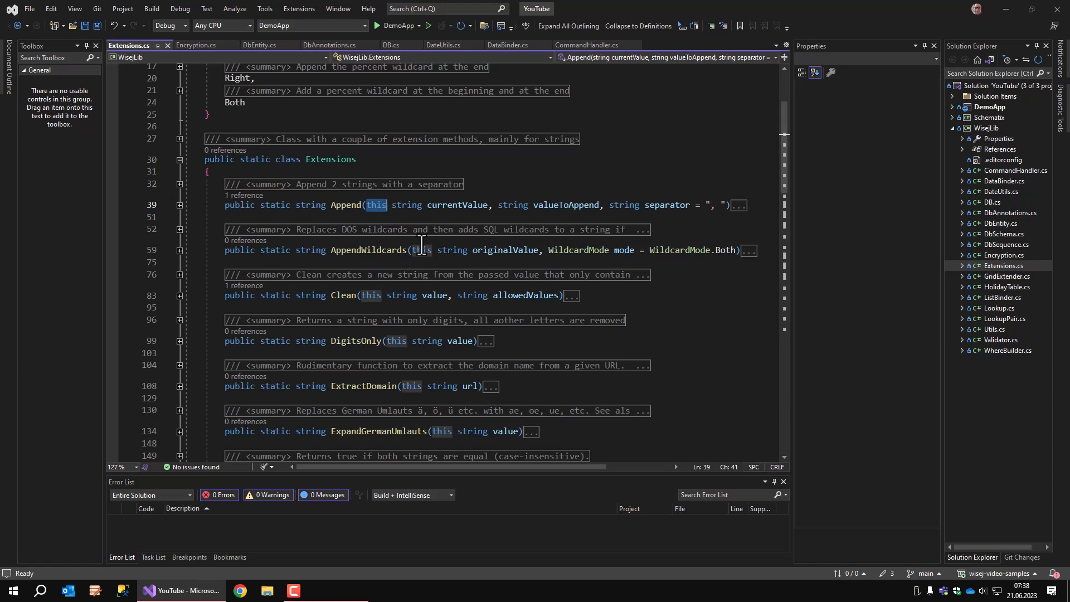
mouse_move(661, 312)
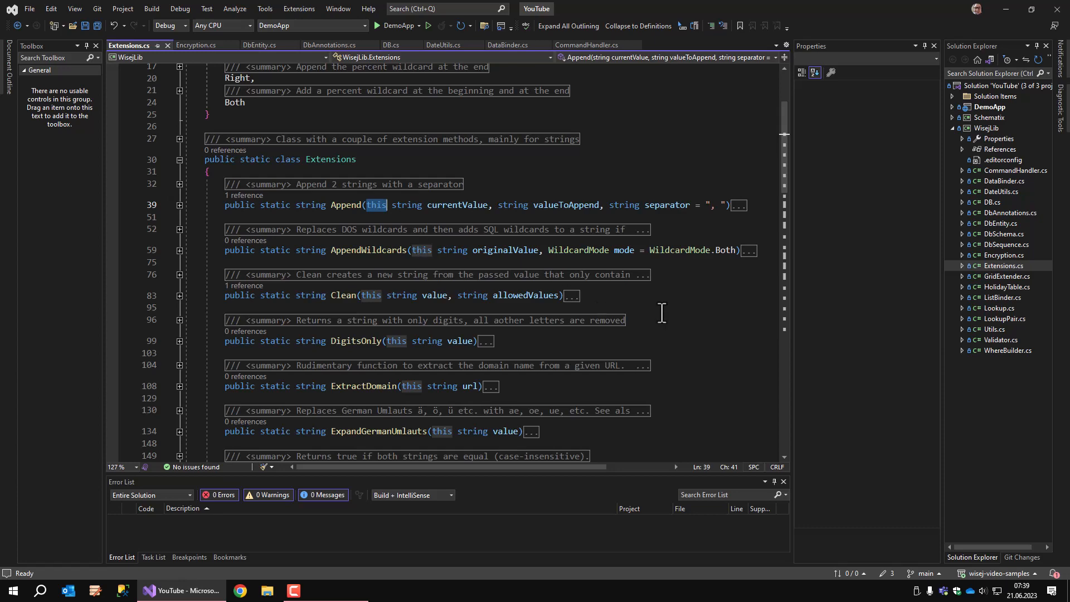
- Open GridExtender.cs collapsed to definitions, then open HolidayTable.cs showing the GermanStates enum
left_click(1005, 275)
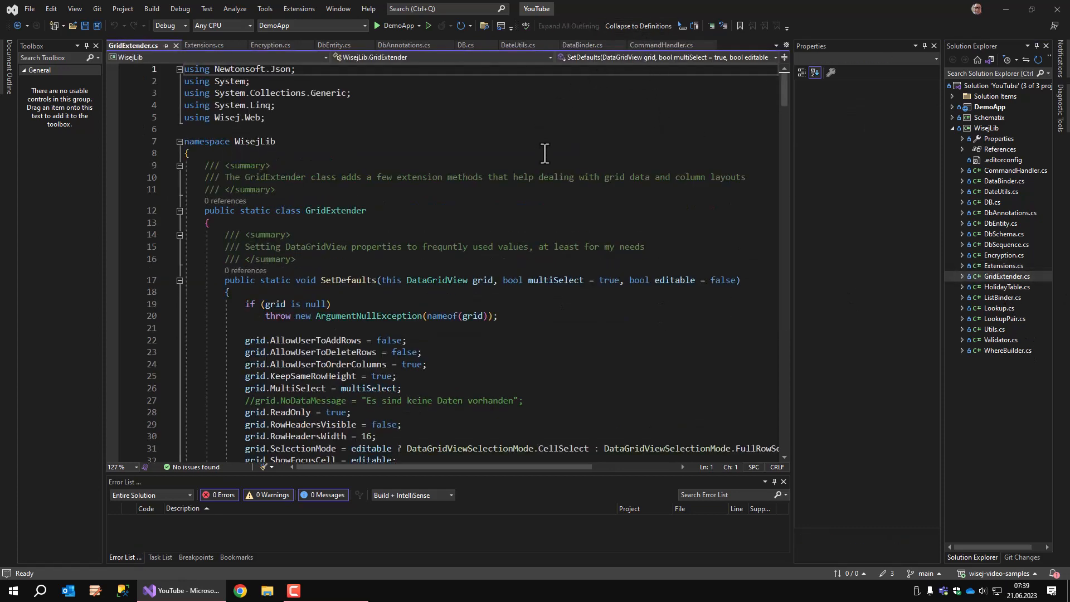
left_click(637, 25)
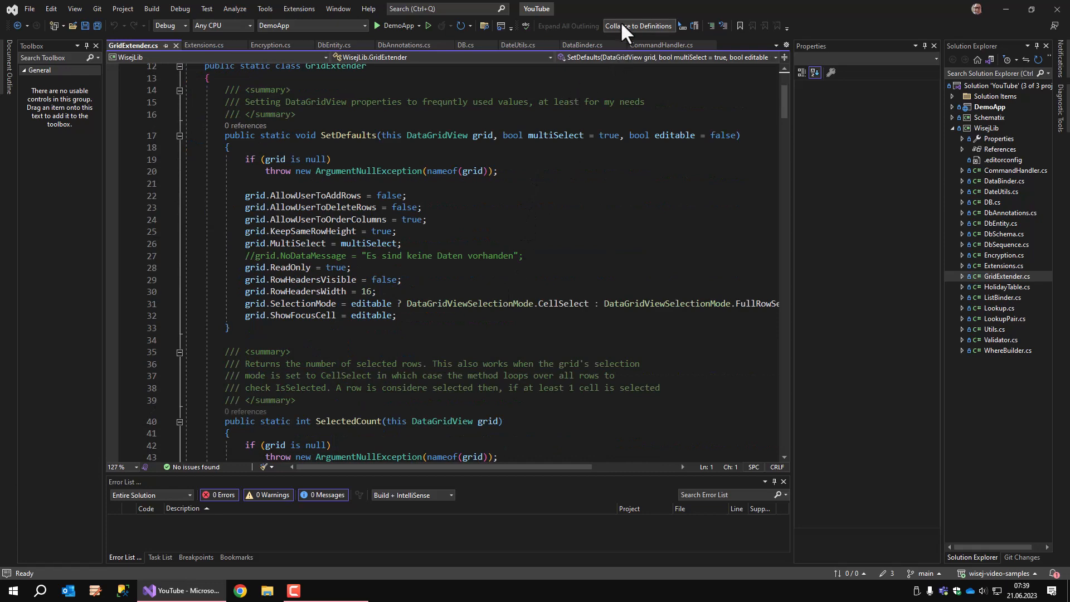
left_click(637, 25)
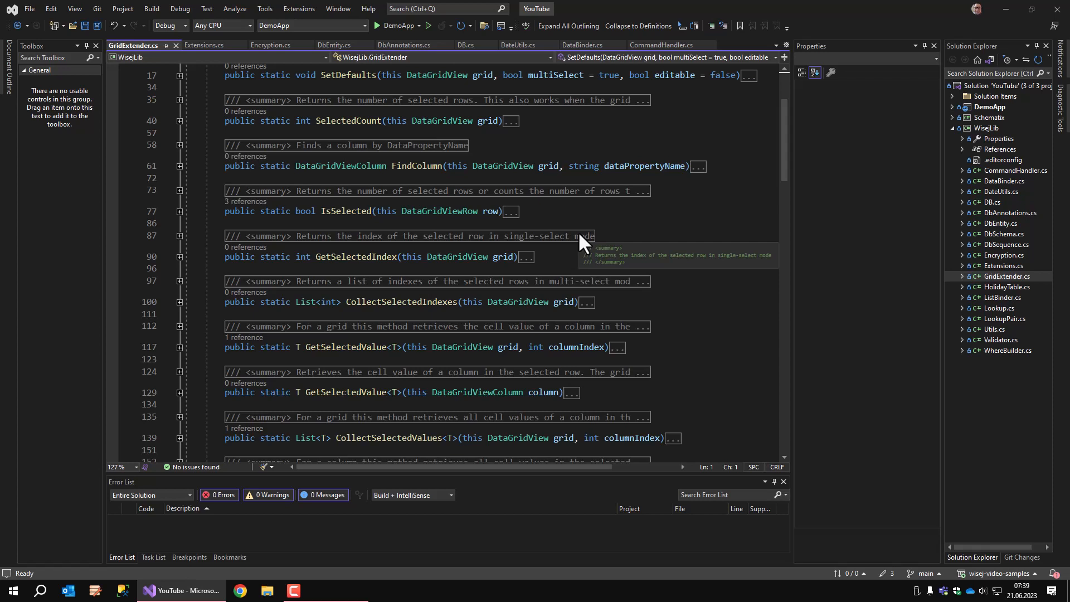
left_click(1003, 286)
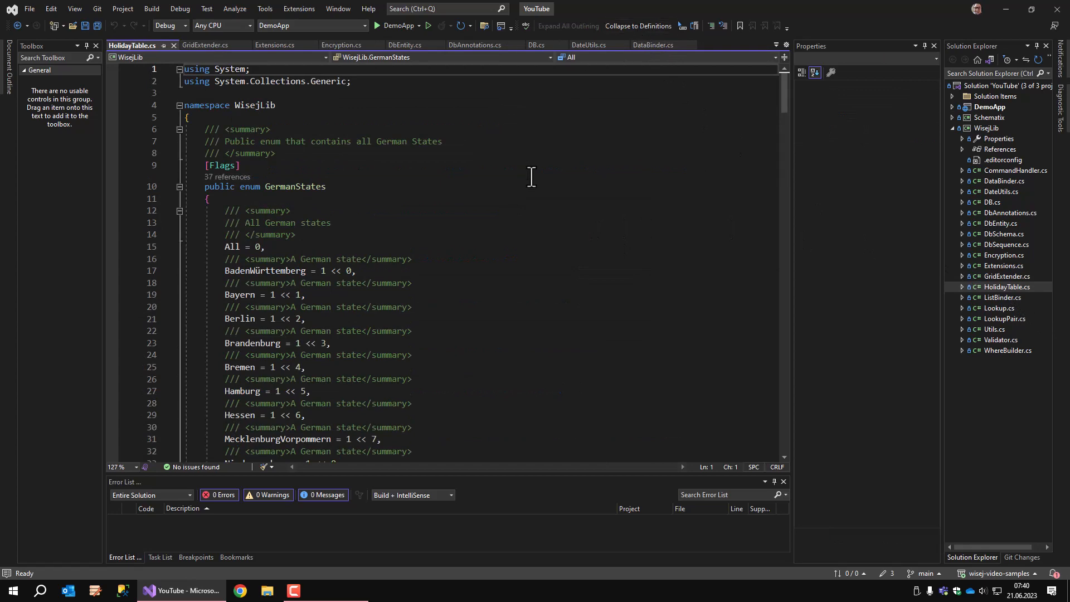
- Collapse HolidayTable.cs to definitions showing Year, Items and IsHoliday members
scroll("down", 3)
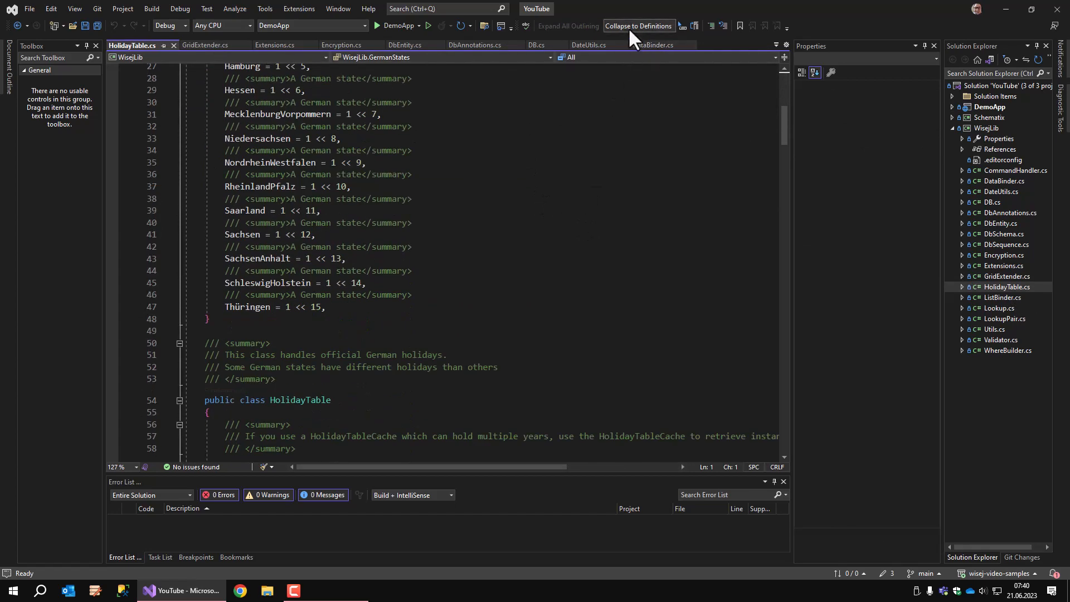
left_click(638, 26)
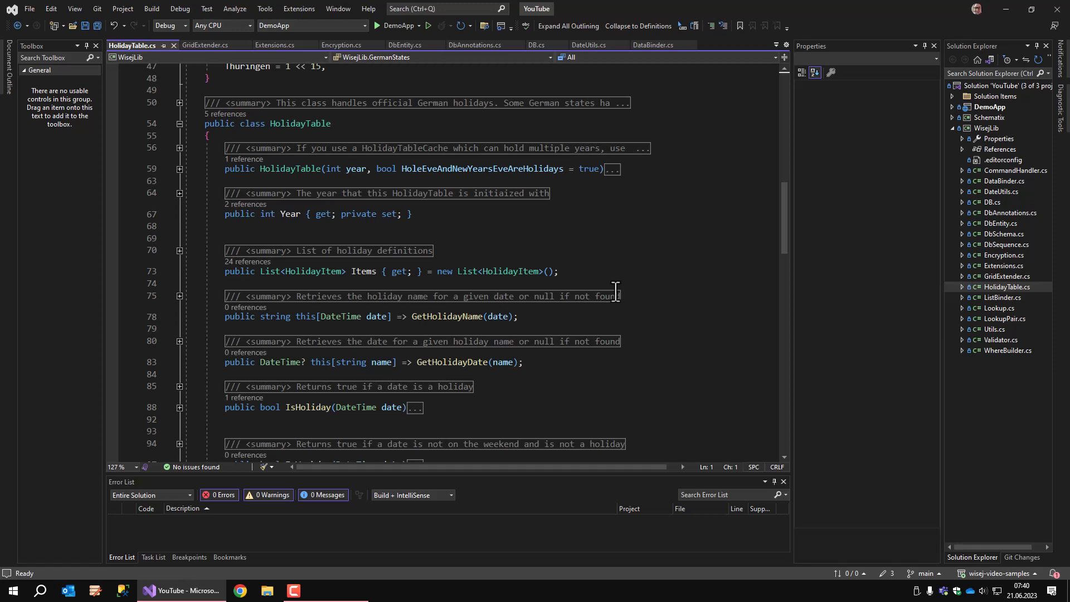
mouse_move(579, 303)
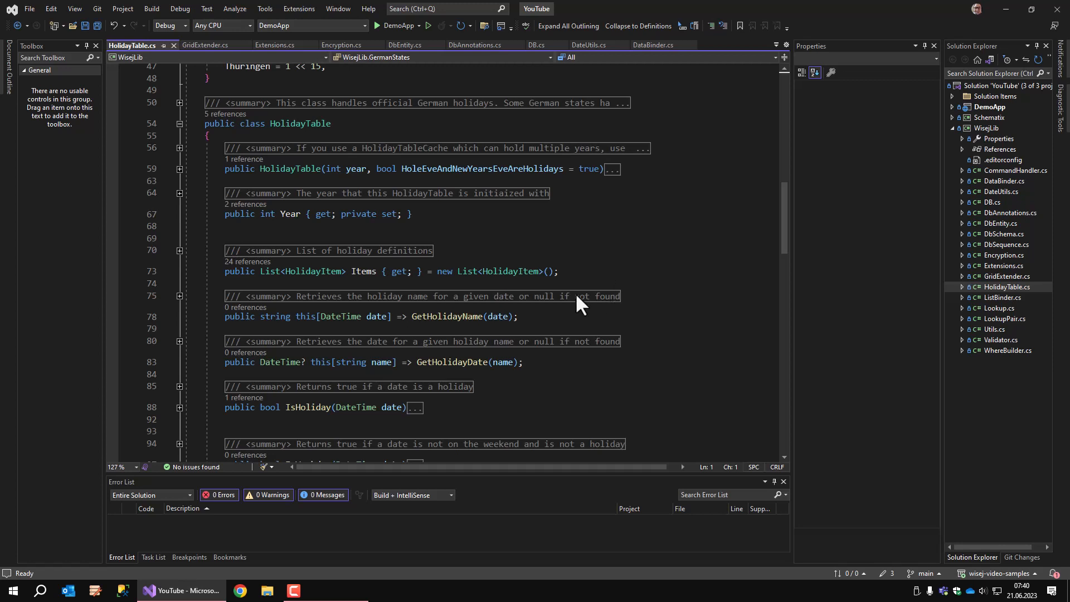
- Open ListBinder.cs from Solution Explorer and collapse it to definitions
left_click(1003, 297)
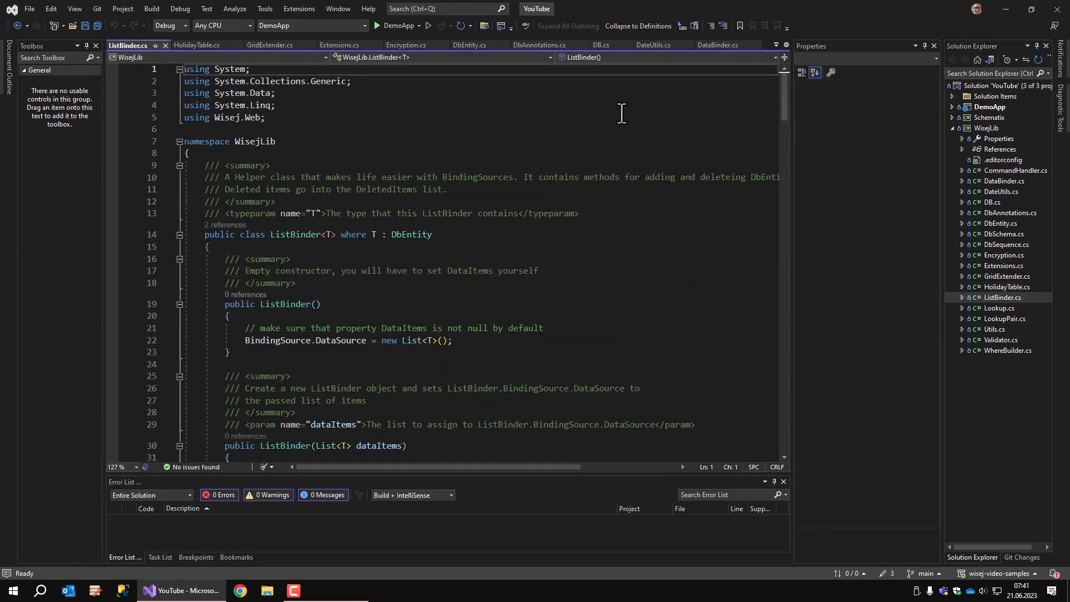
left_click(637, 26)
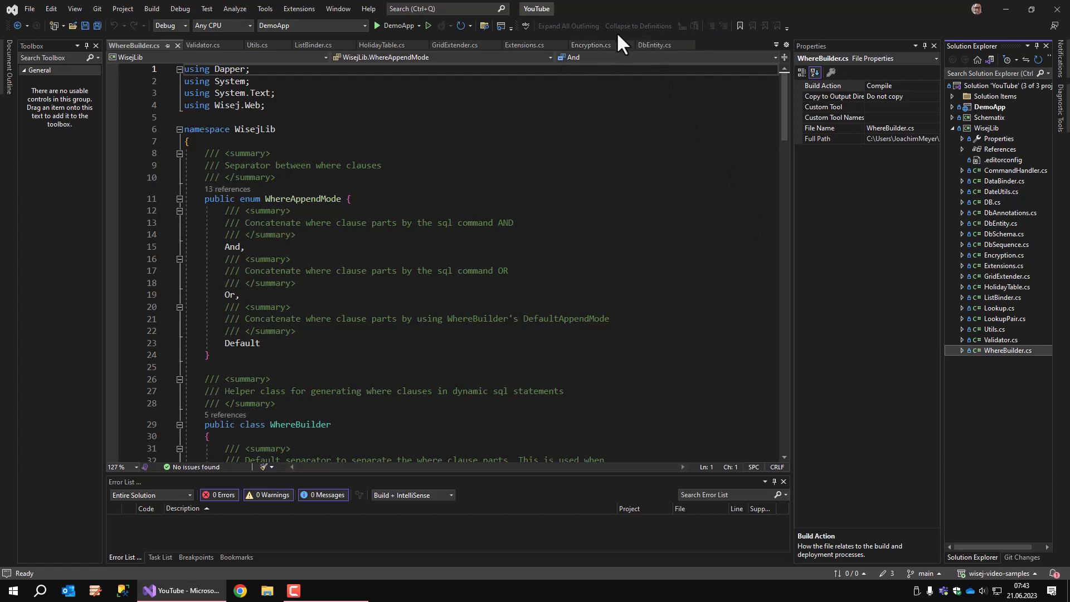
- Collapse WhereBuilder.cs to definitions, leaving members like DefaultAppendMode, HasData and Where as one-liners
left_click(637, 26)
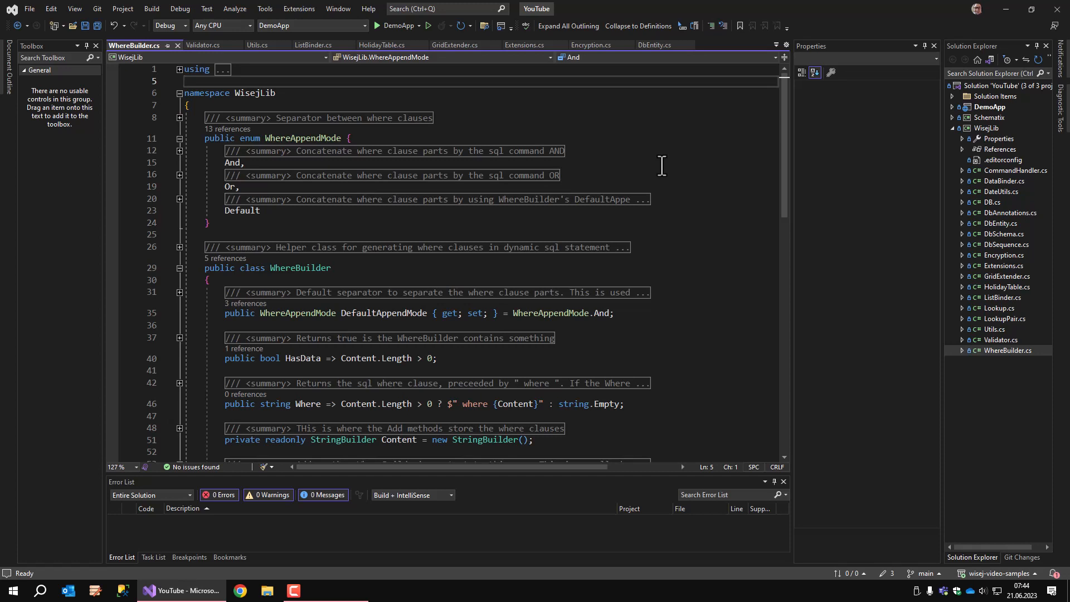
left_click(184, 81)
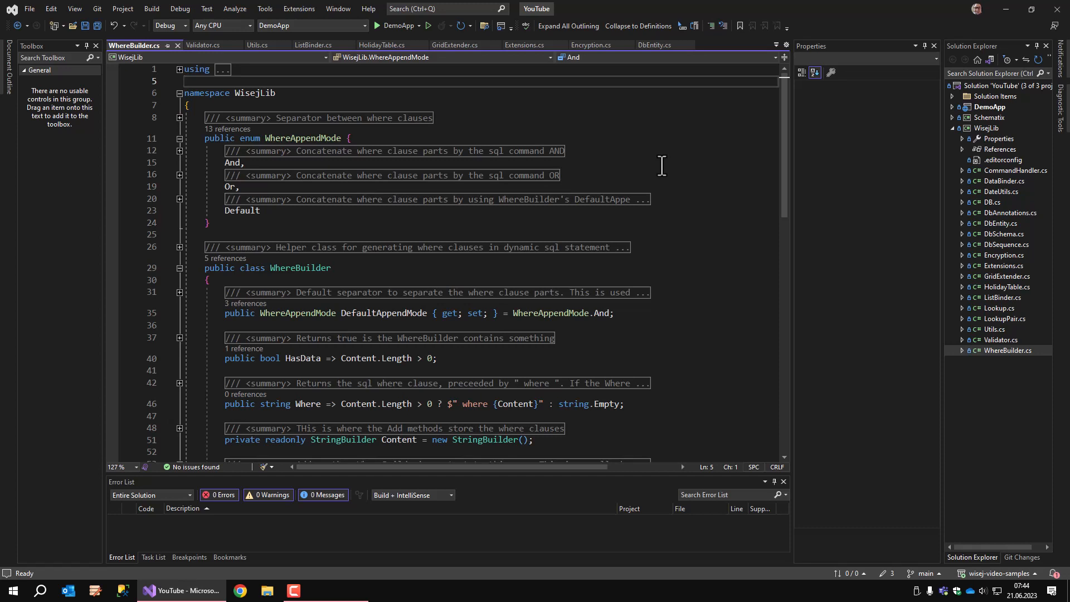
mouse_move(661, 175)
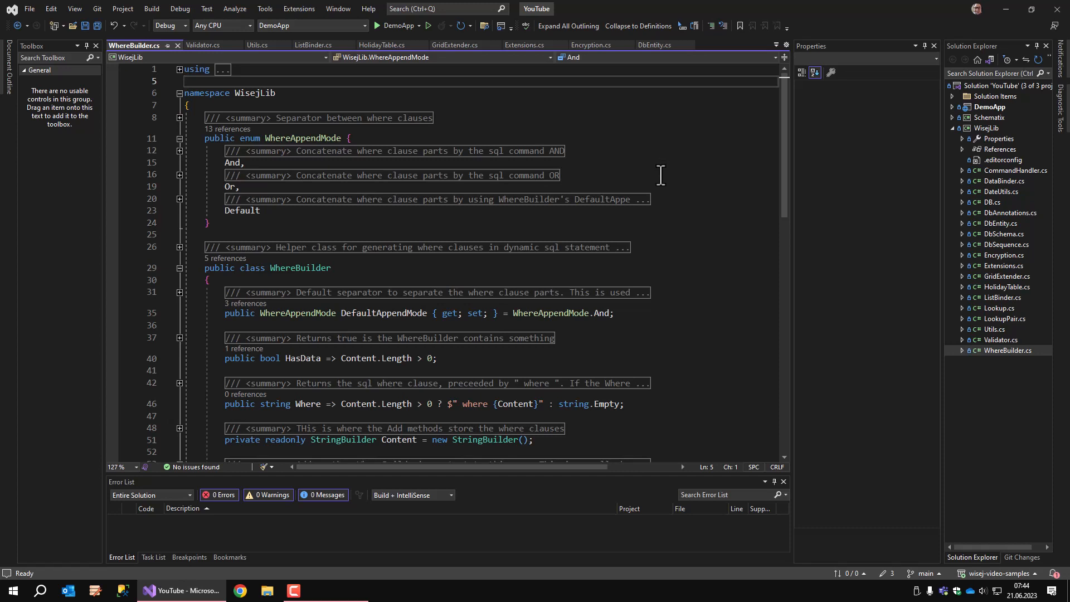